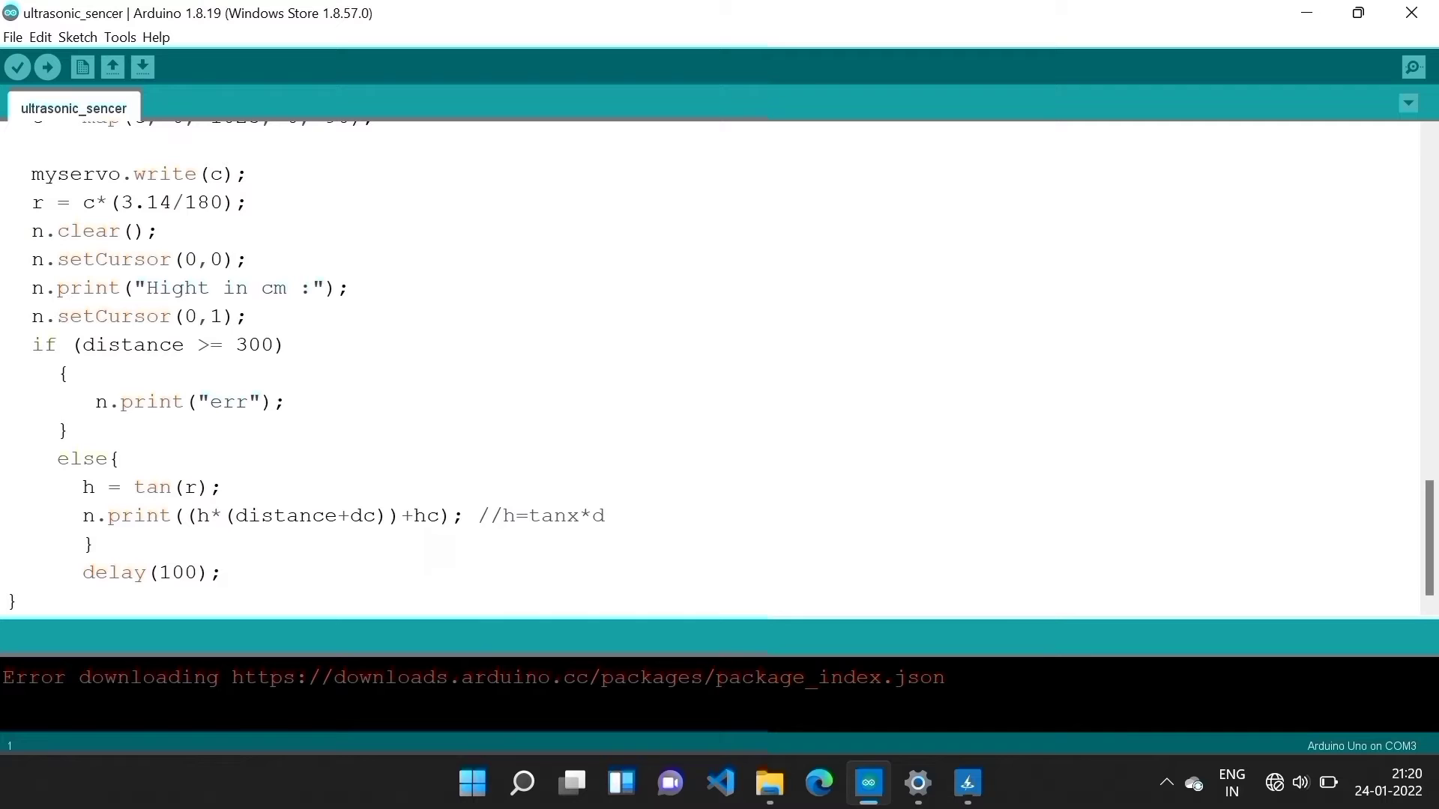
{"action": "scroll", "scroll_direction": "up", "scroll_amount": 3}
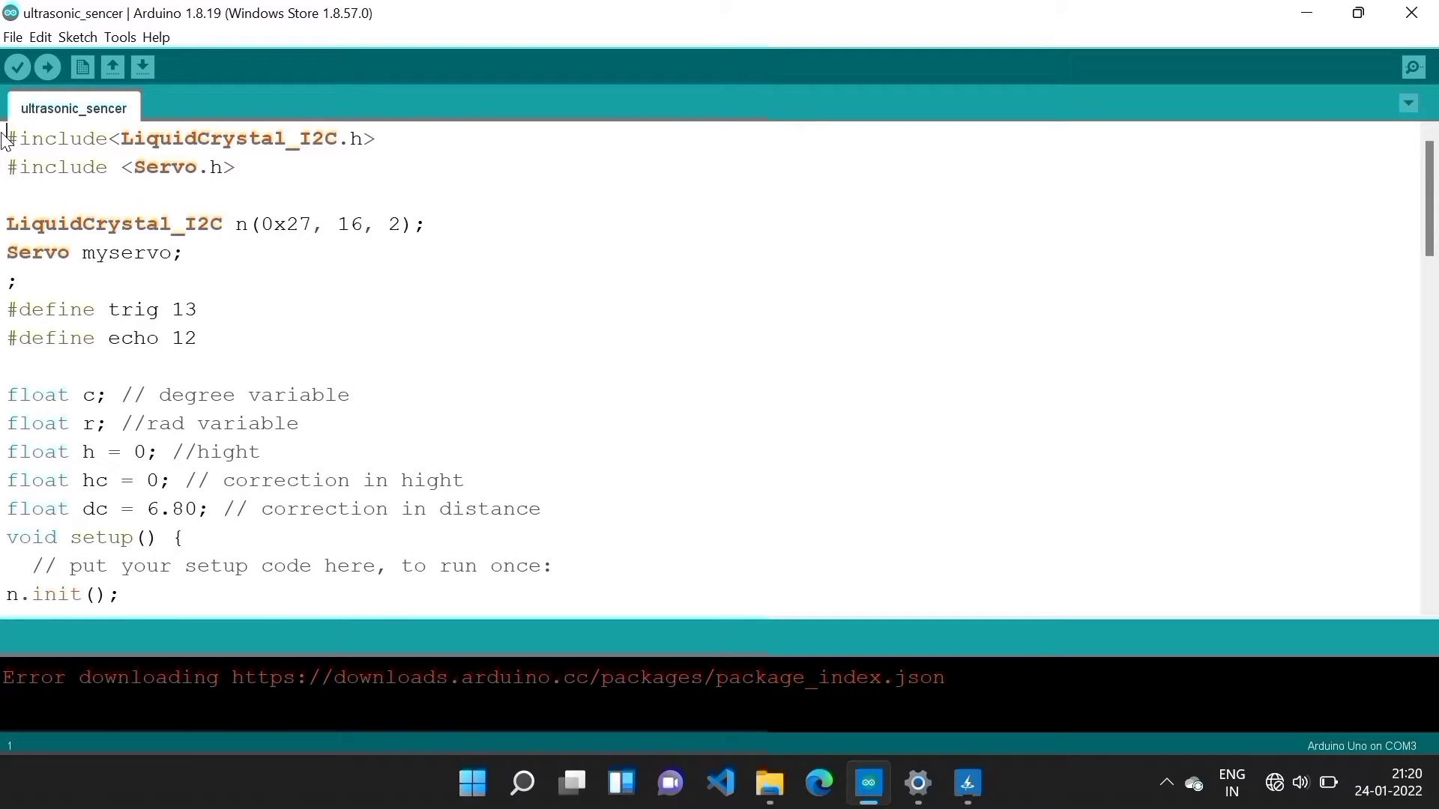
{"action": "double_click", "coordinate": [226, 138]}
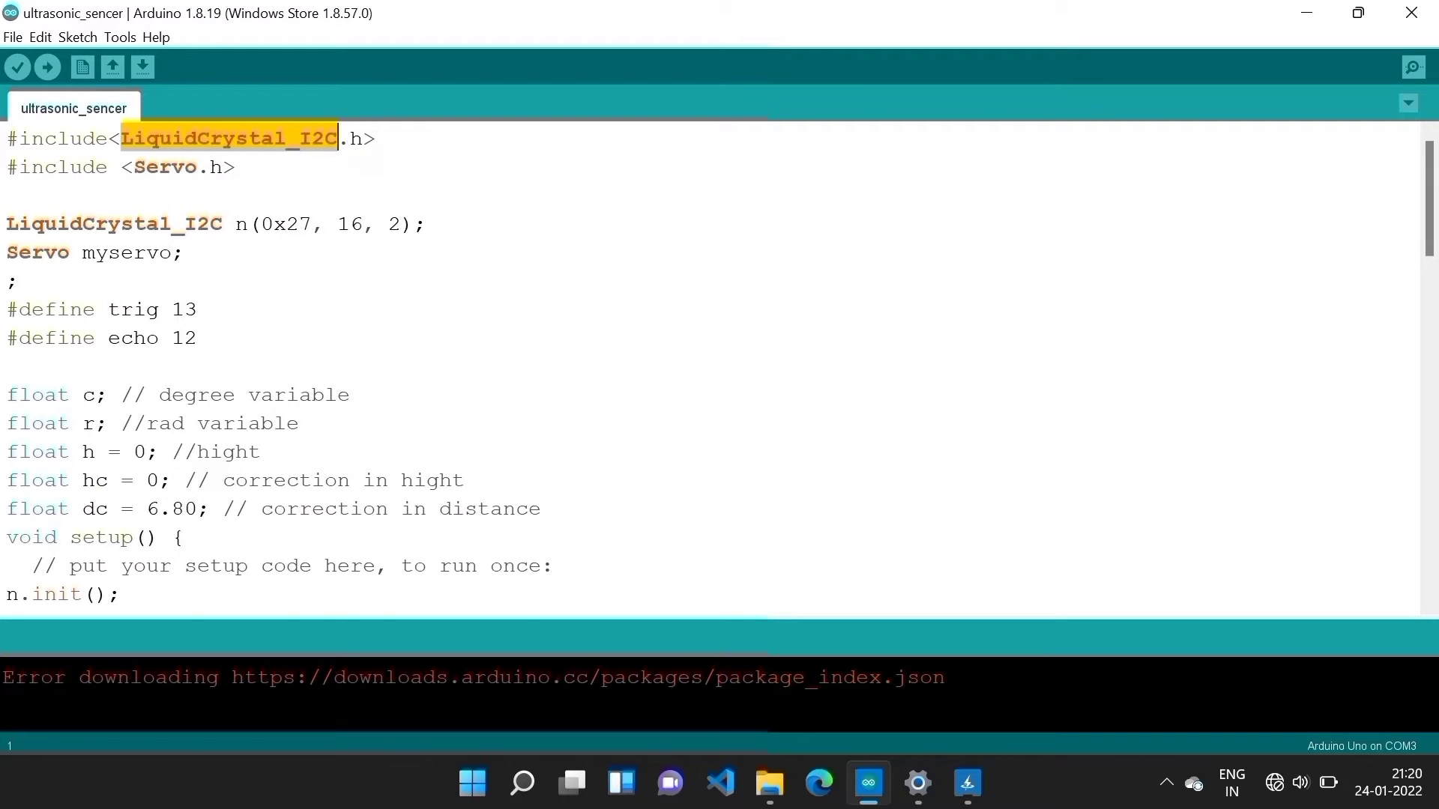
{"action": "double_click", "coordinate": [164, 166]}
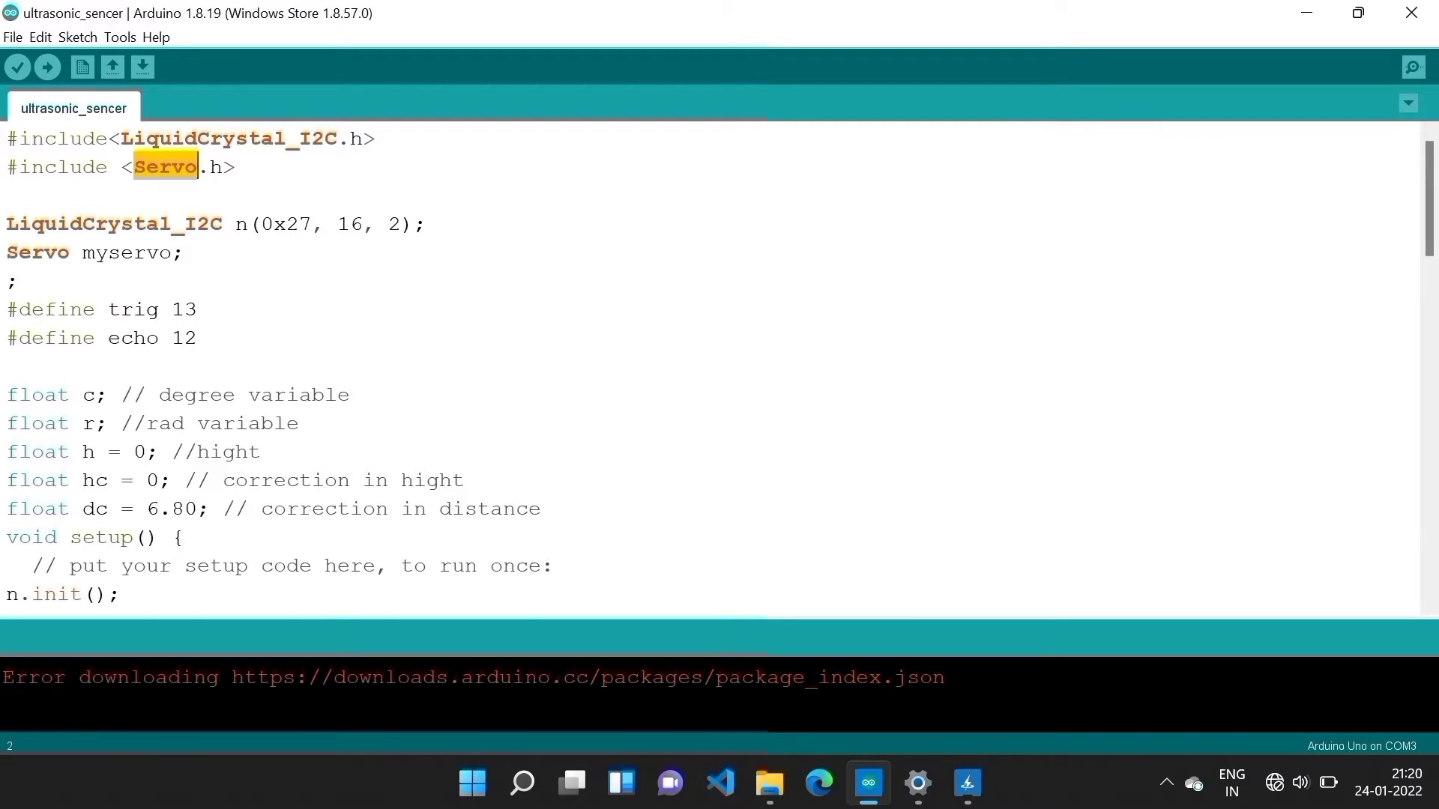
{"action": "scroll", "scroll_direction": "down", "scroll_amount": 3}
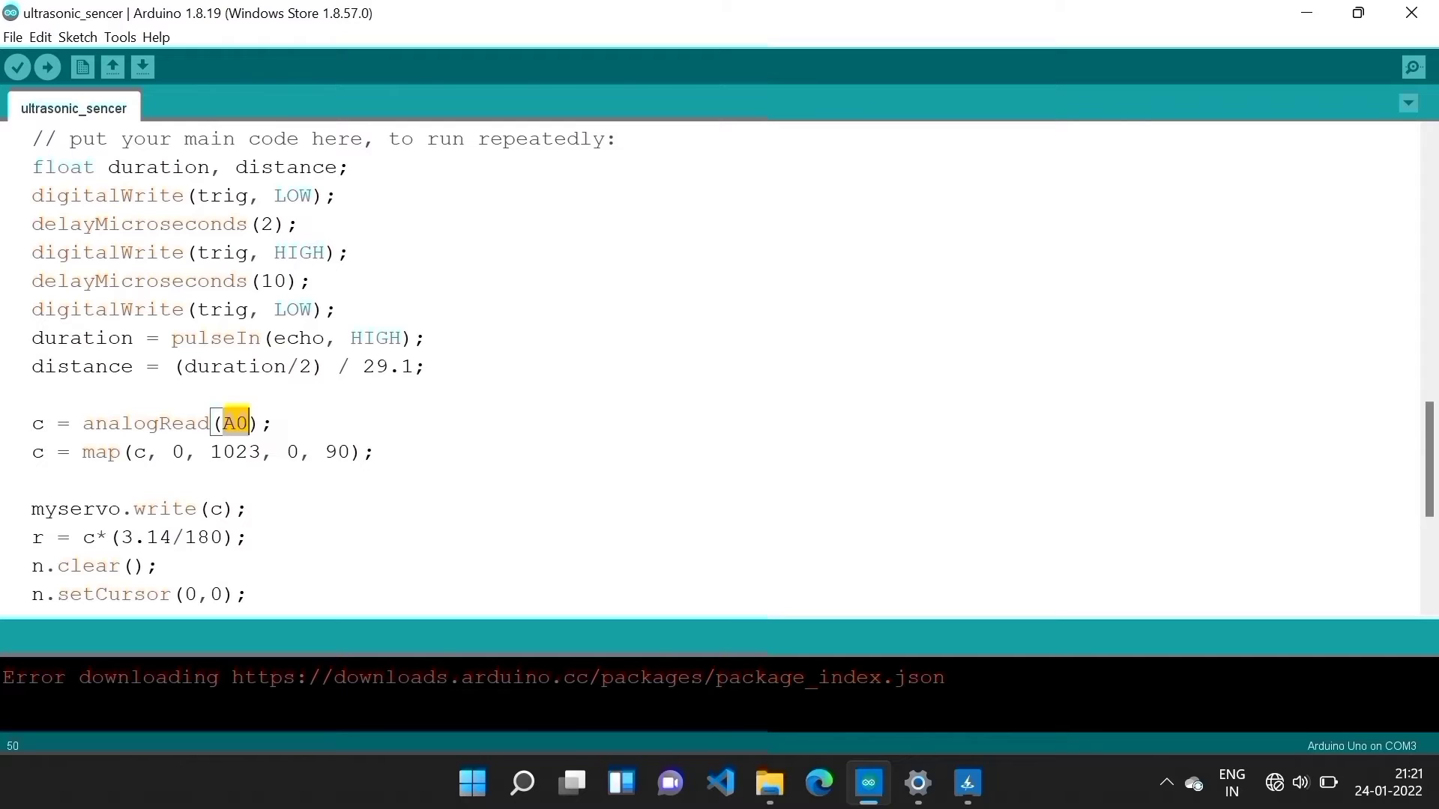
{"action": "left_click", "coordinate": [100, 451]}
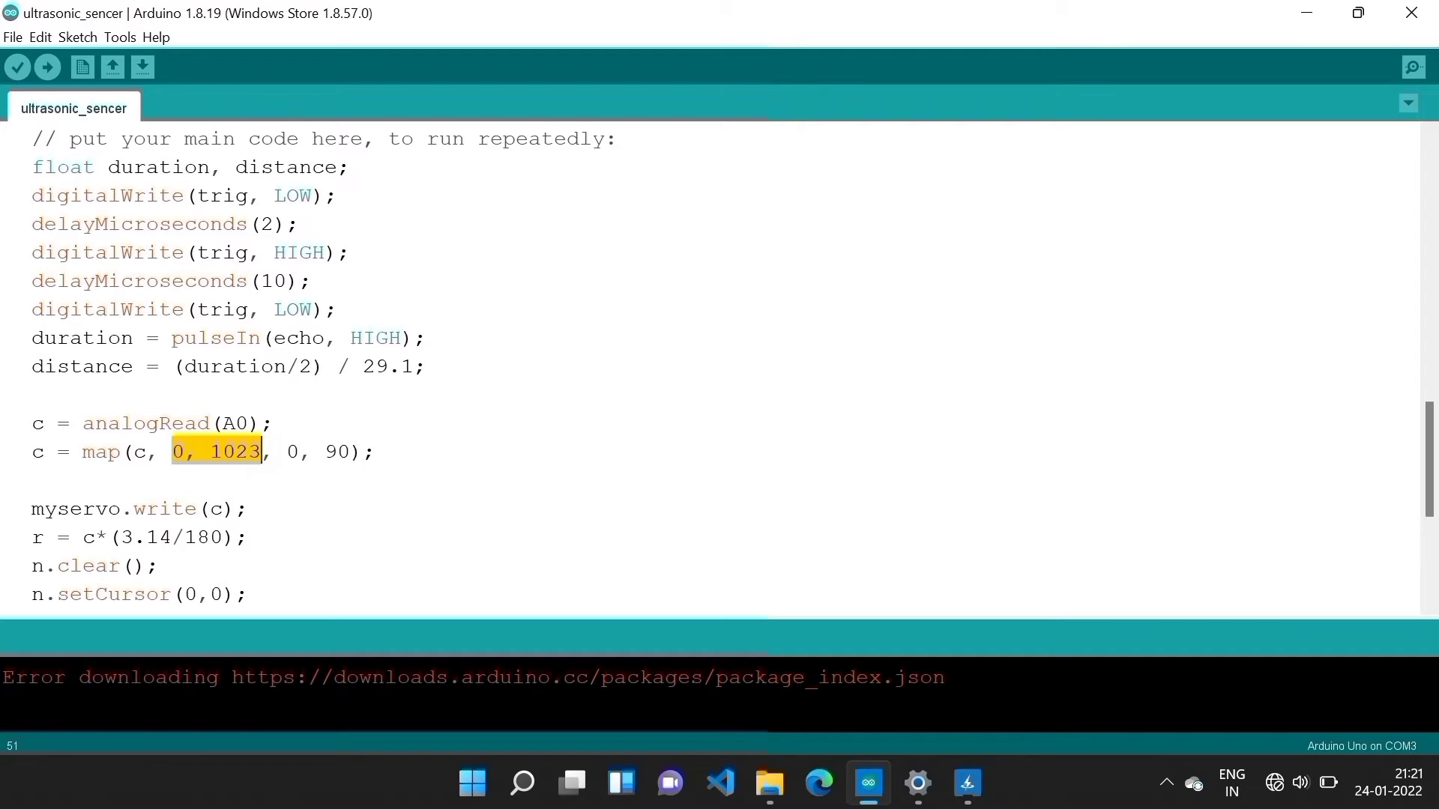
{"action": "left_click", "coordinate": [96, 451]}
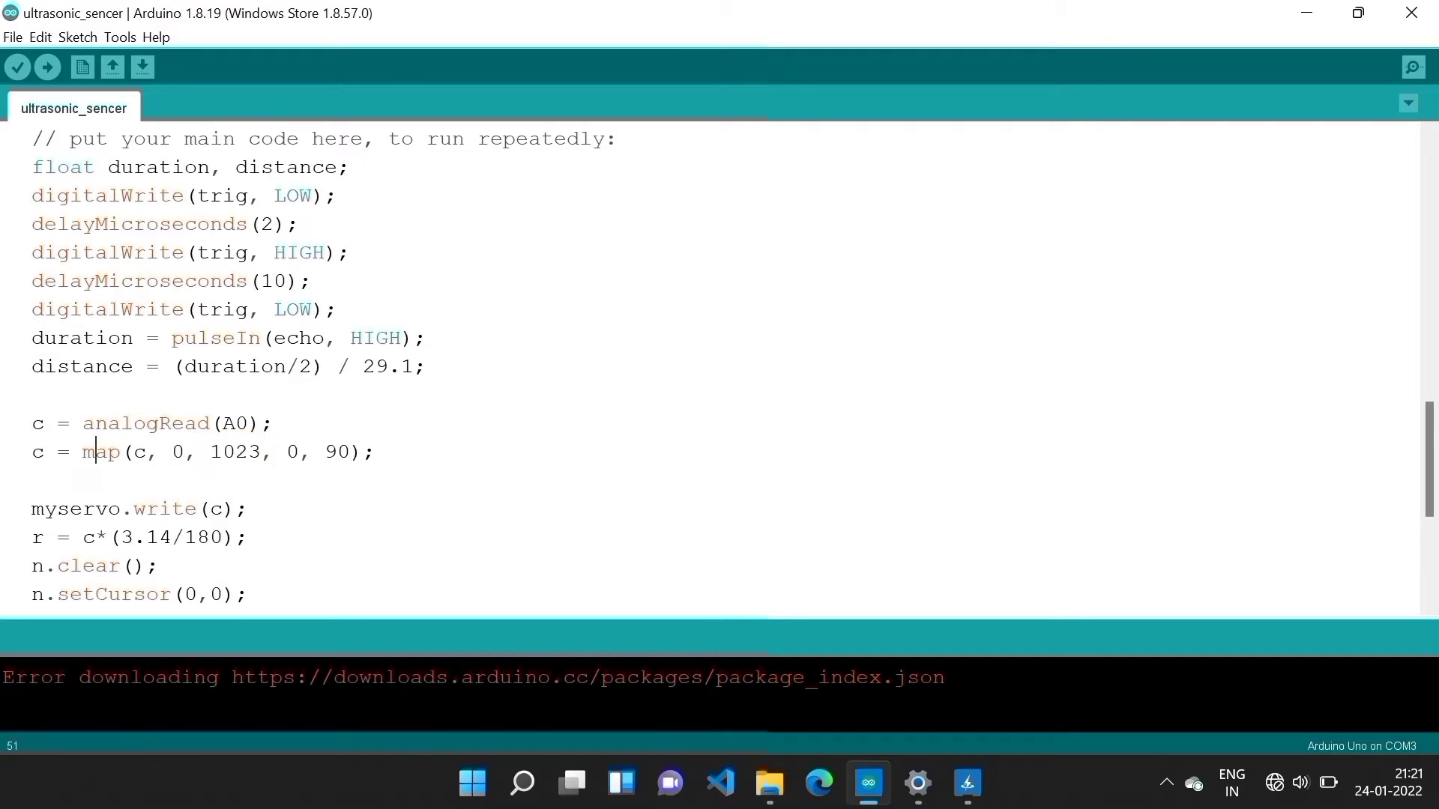
{"action": "double_click", "coordinate": [328, 451]}
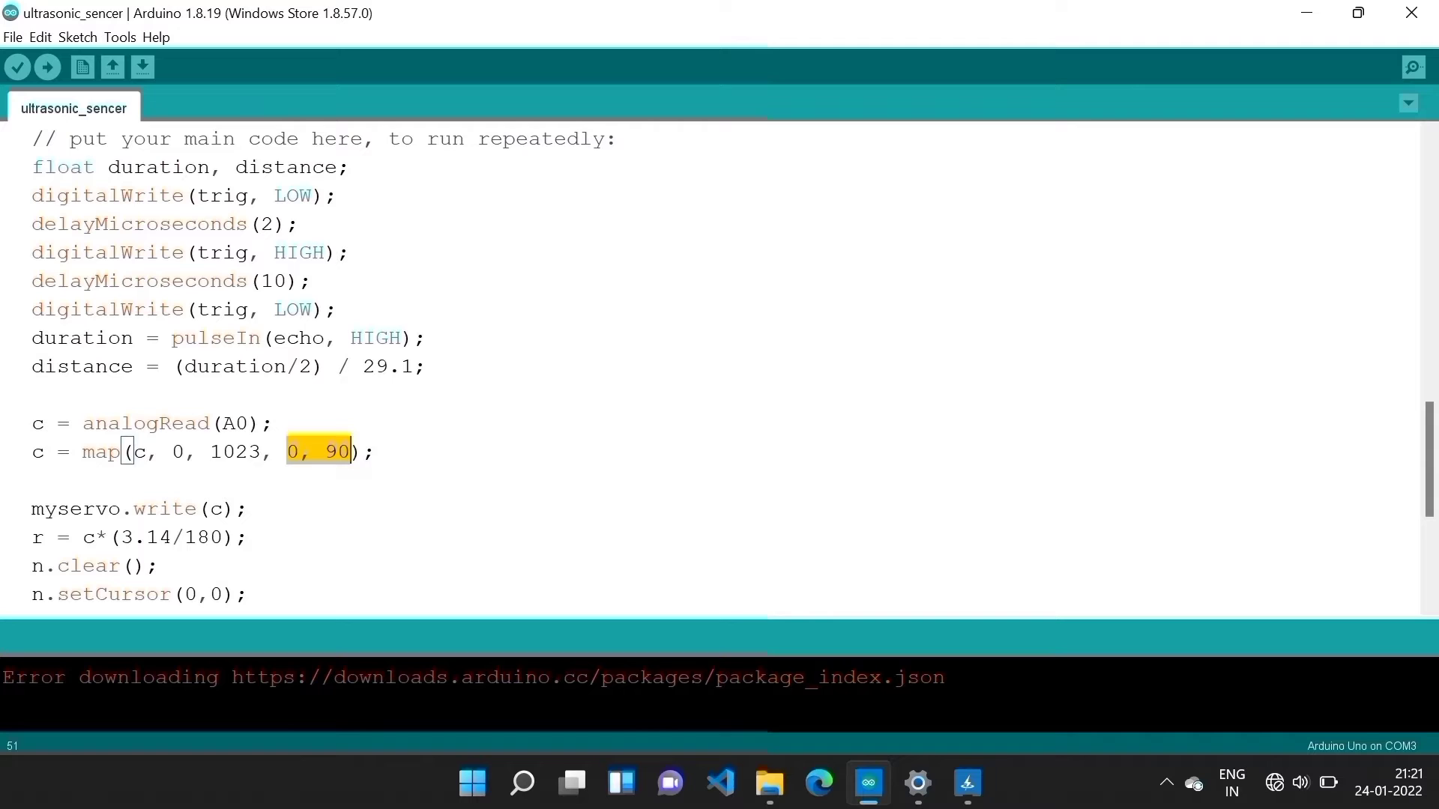
{"action": "scroll", "scroll_direction": "down", "scroll_amount": 3}
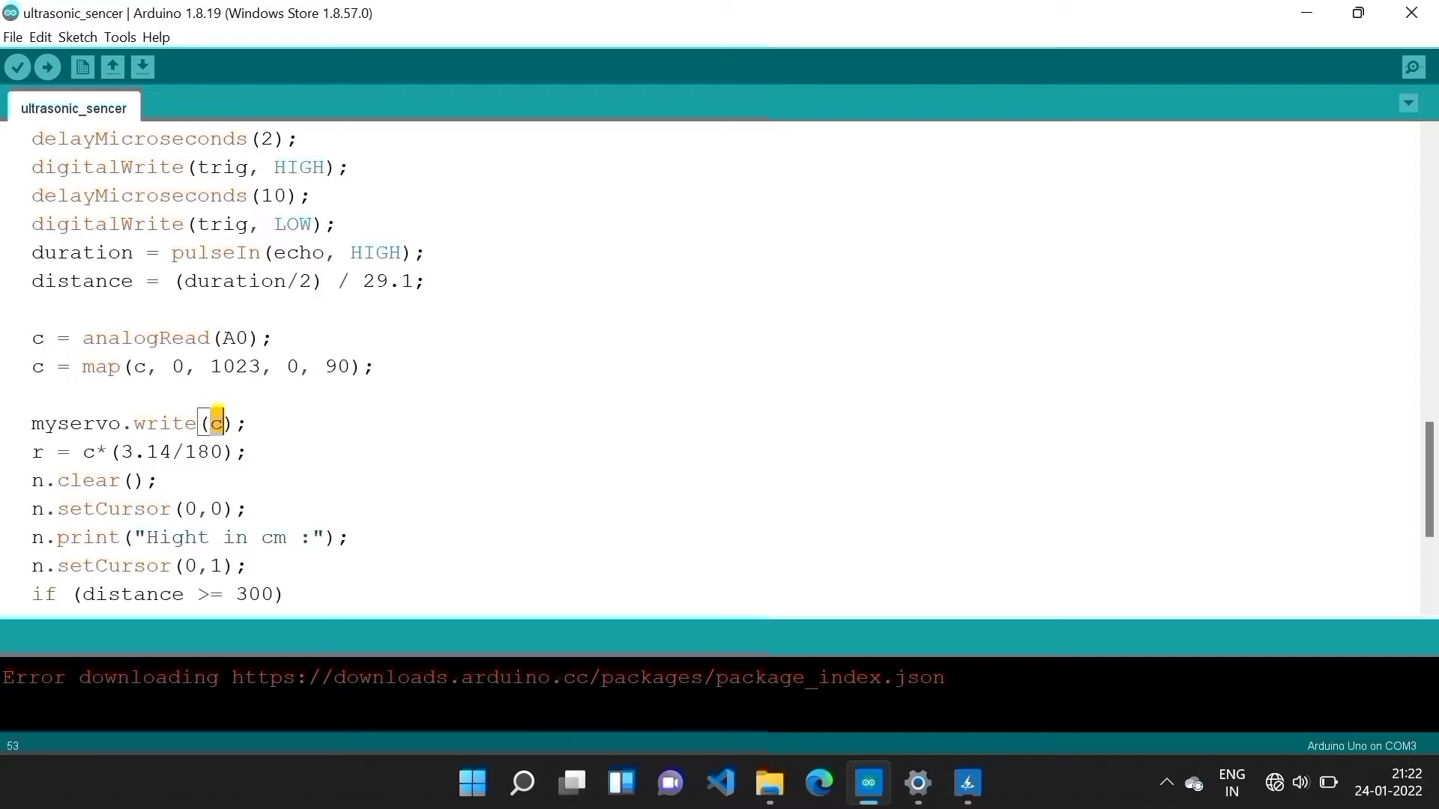
{"action": "left_click", "coordinate": [36, 338]}
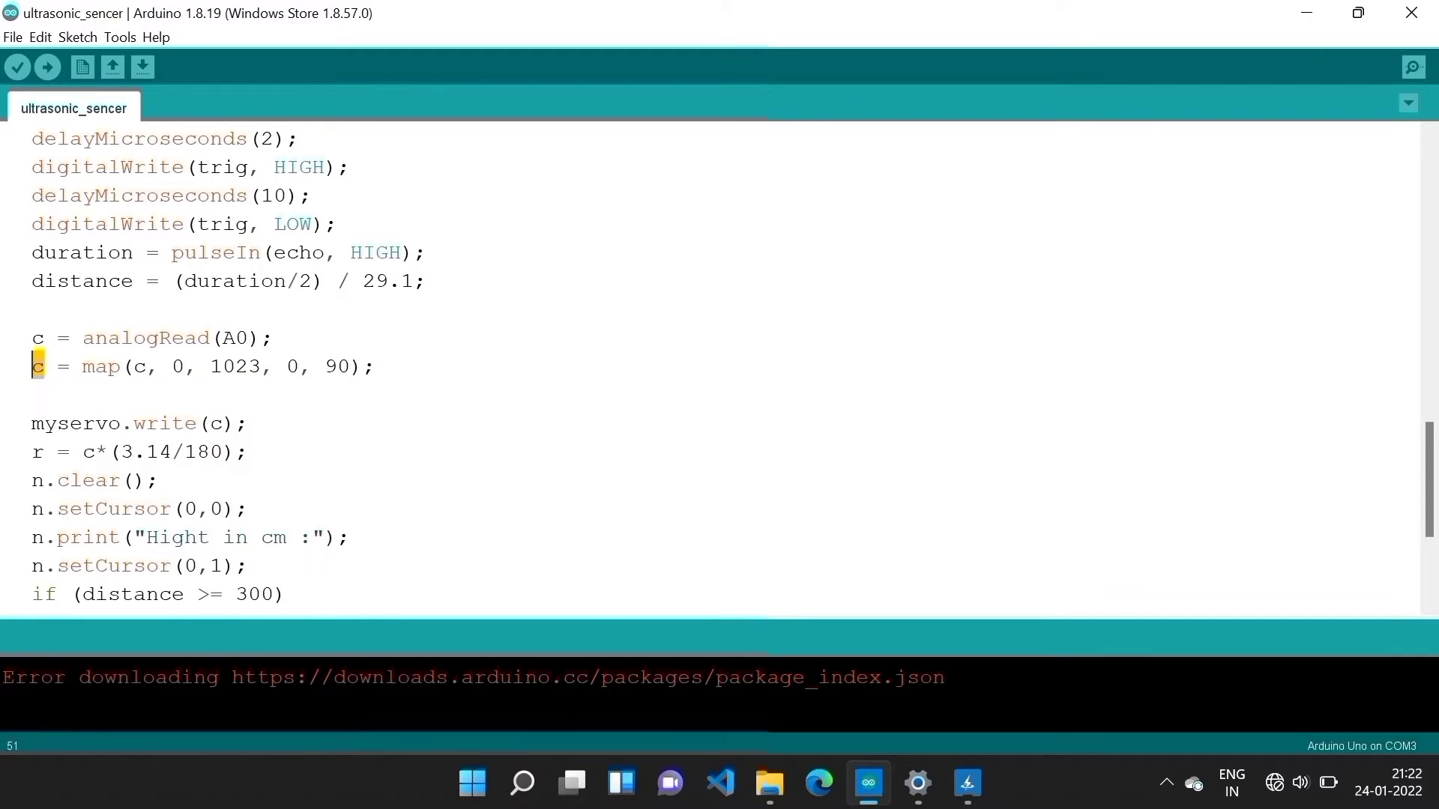
{"action": "scroll", "scroll_direction": "down", "scroll_amount": 3}
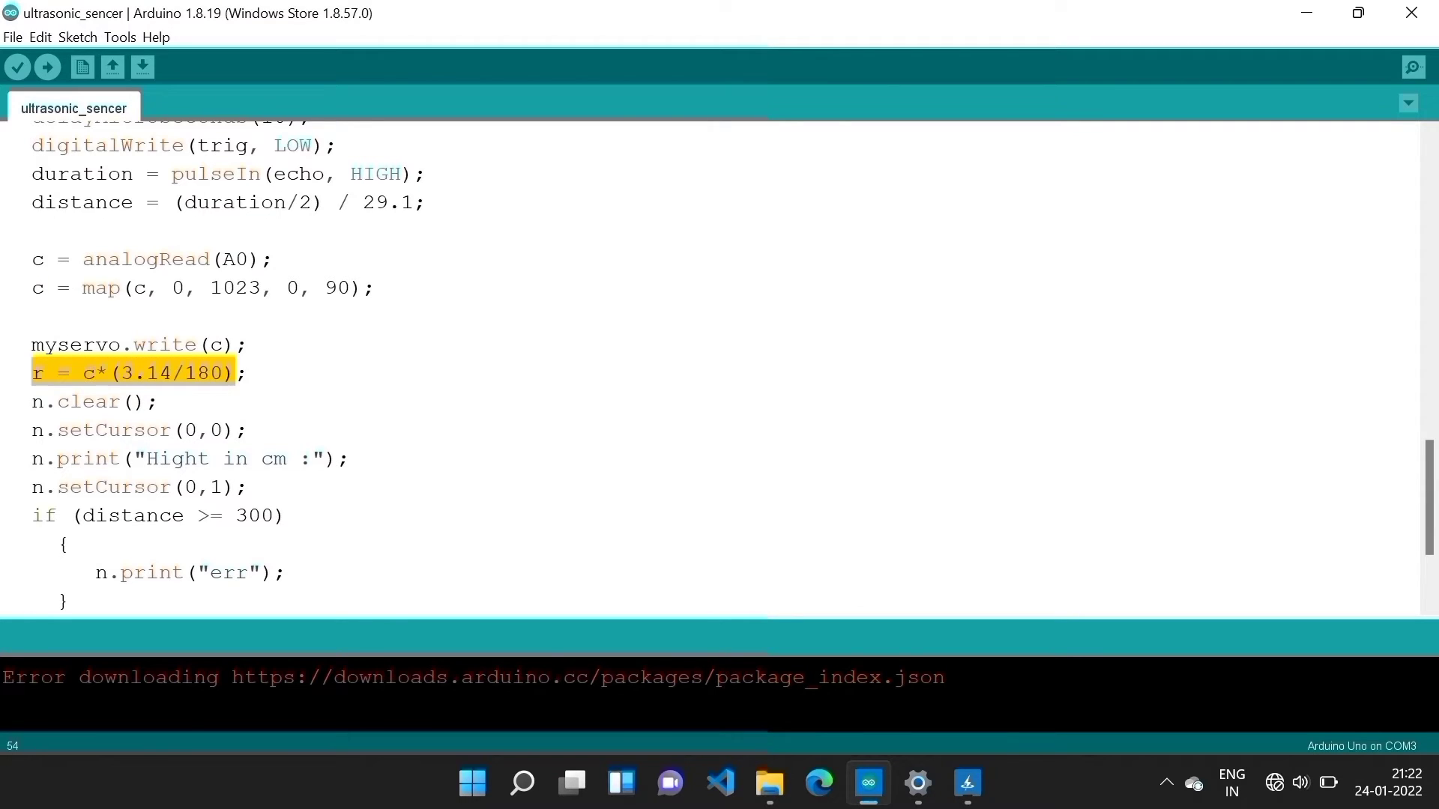
{"action": "scroll", "scroll_direction": "down", "scroll_amount": 3}
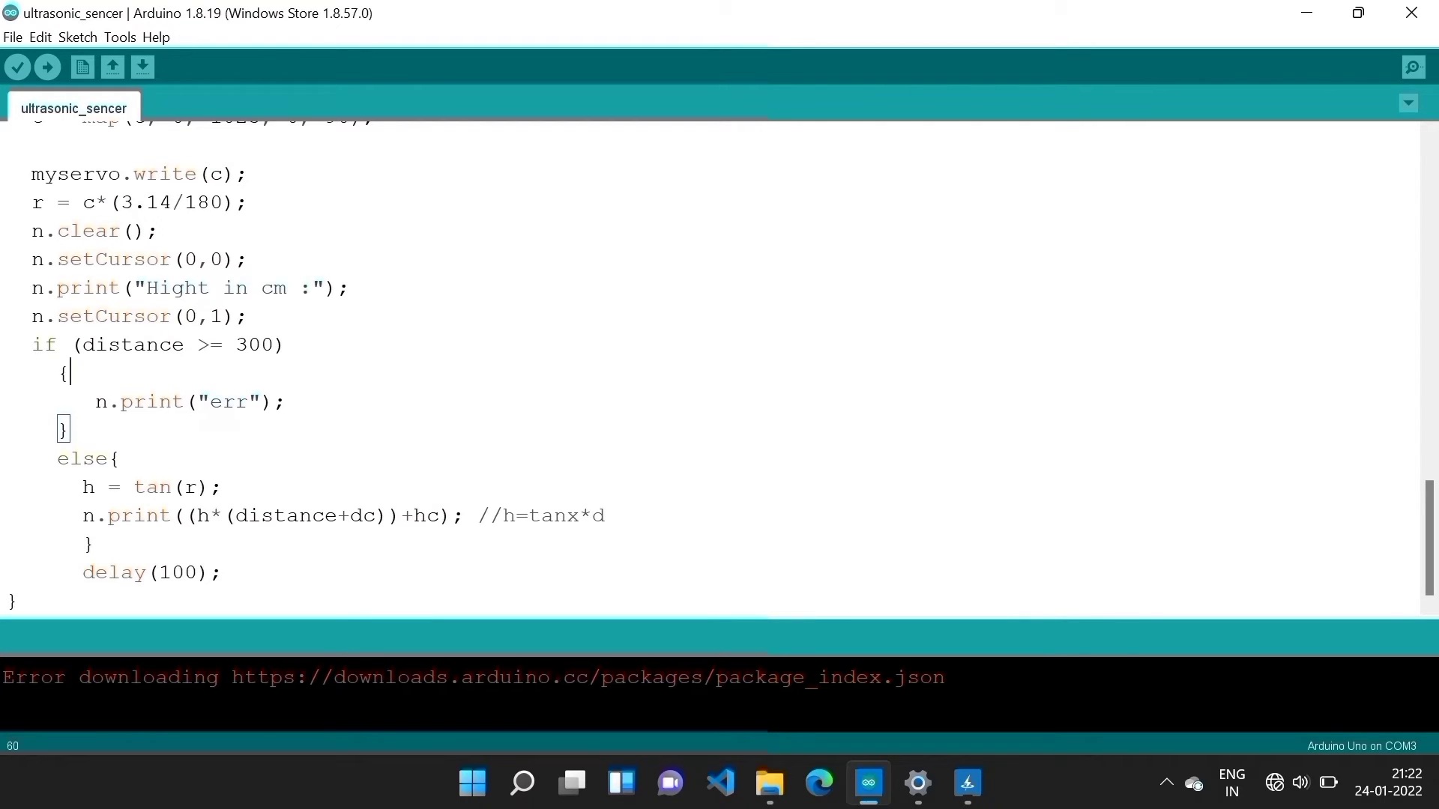
{"action": "double_click", "coordinate": [228, 402]}
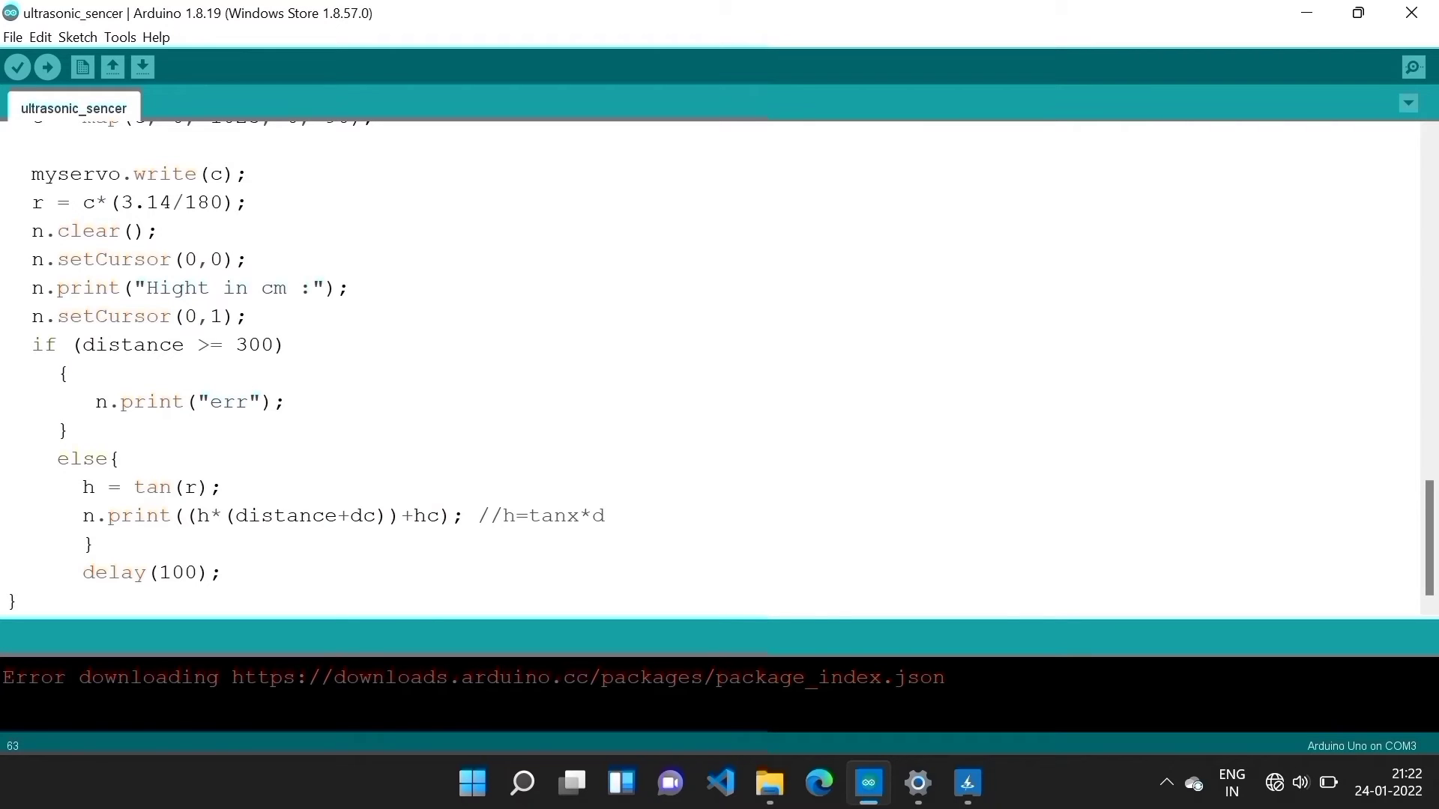
{"action": "left_click", "coordinate": [82, 488]}
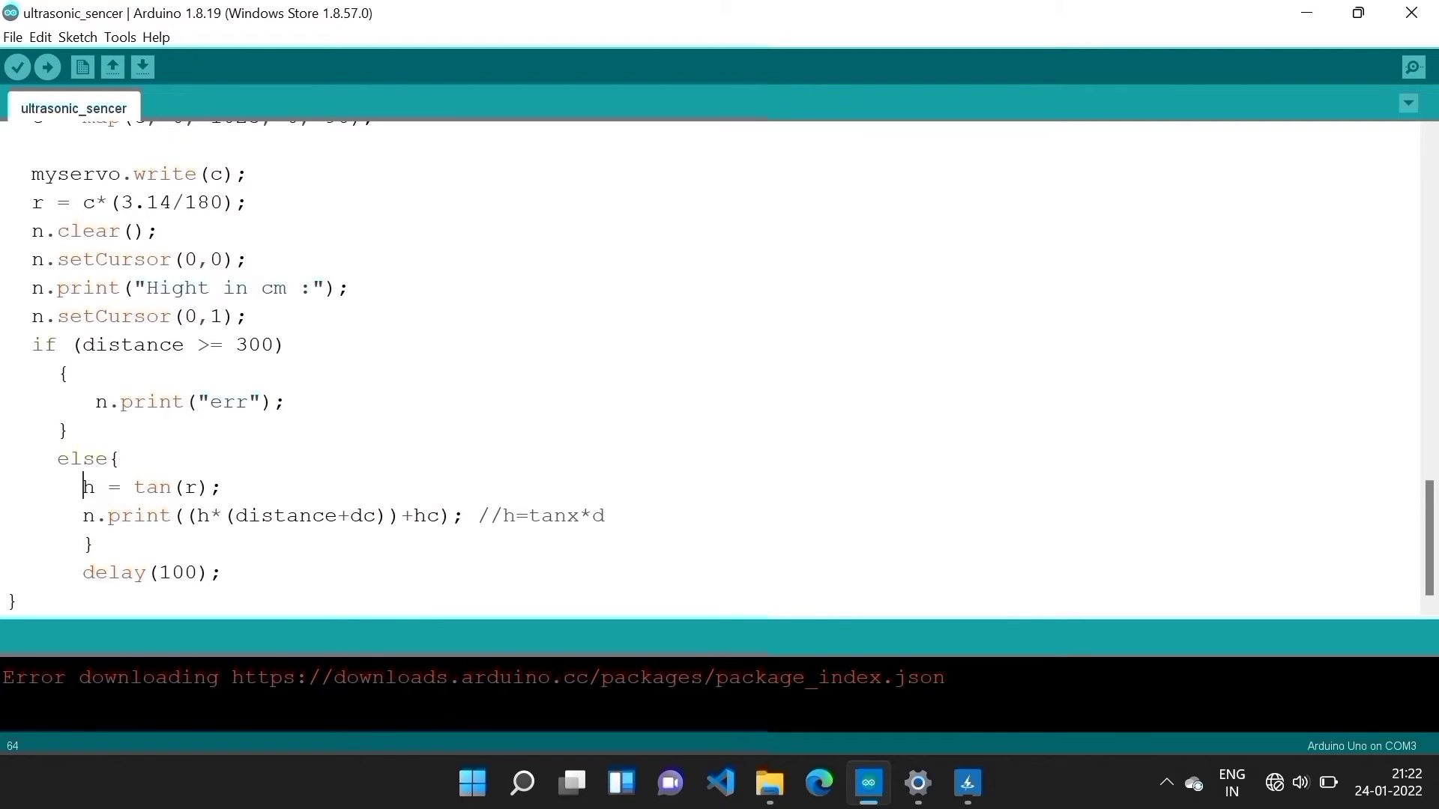
{"action": "left_click", "coordinate": [108, 514]}
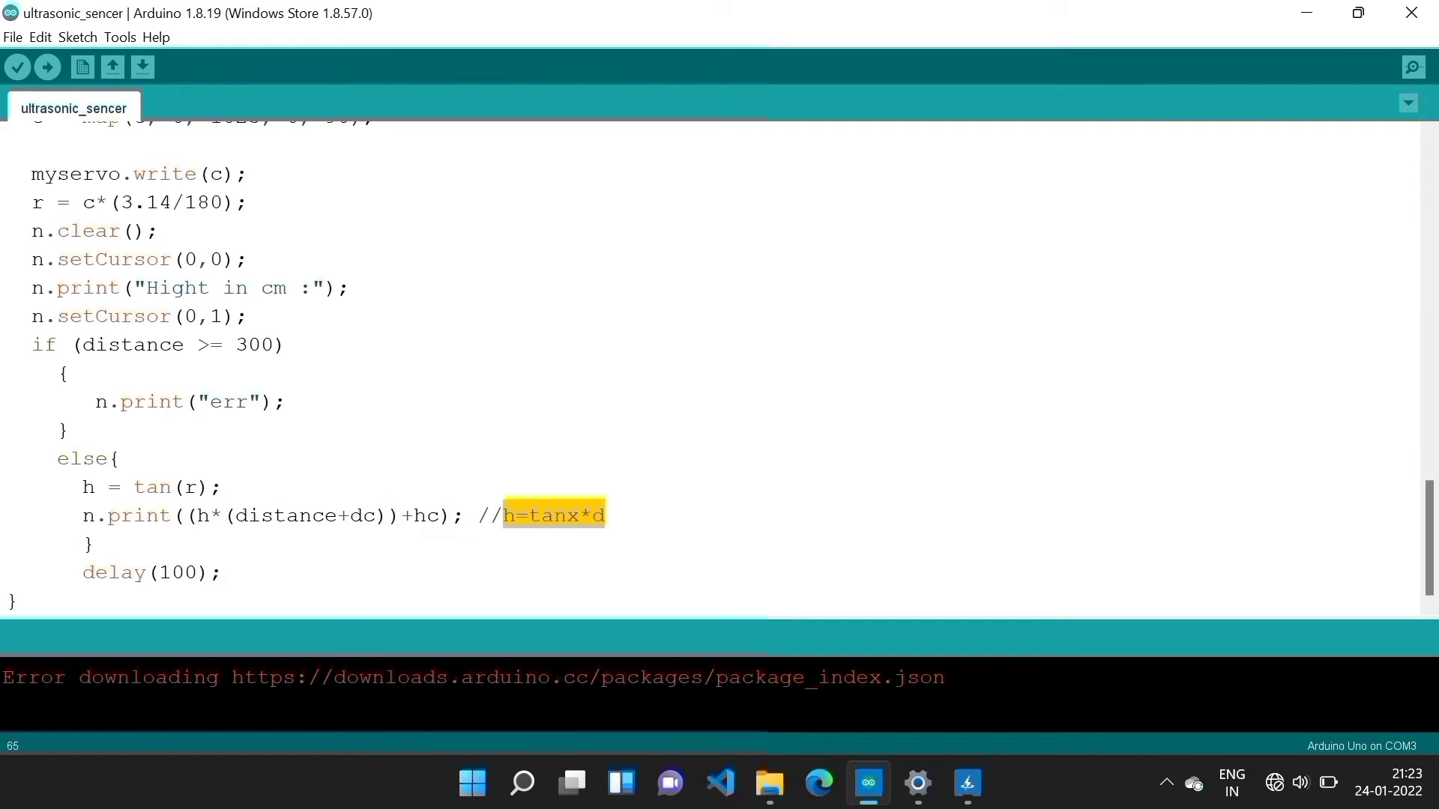
{"action": "scroll", "scroll_direction": "up", "scroll_amount": 3}
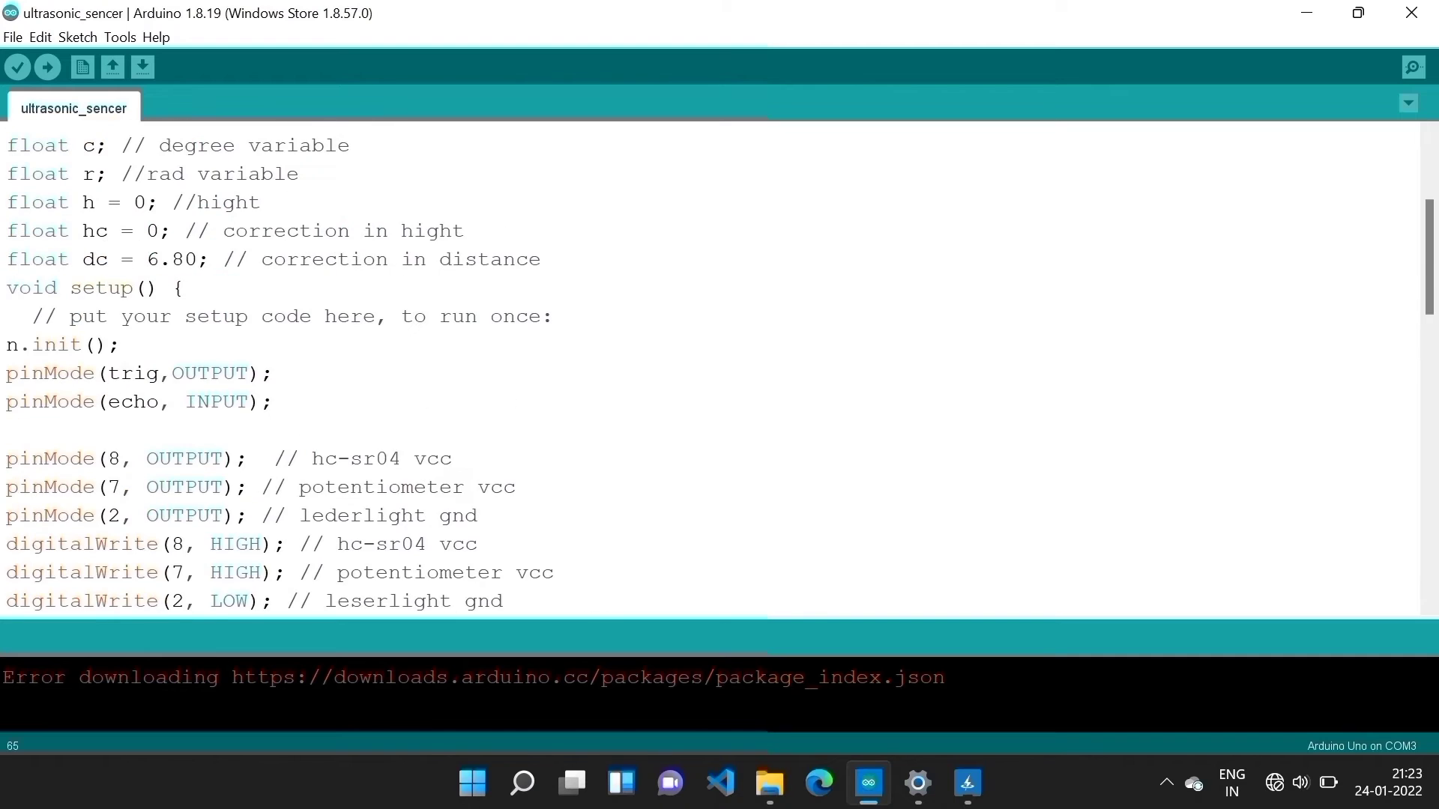
{"action": "scroll", "scroll_direction": "up", "scroll_amount": 3}
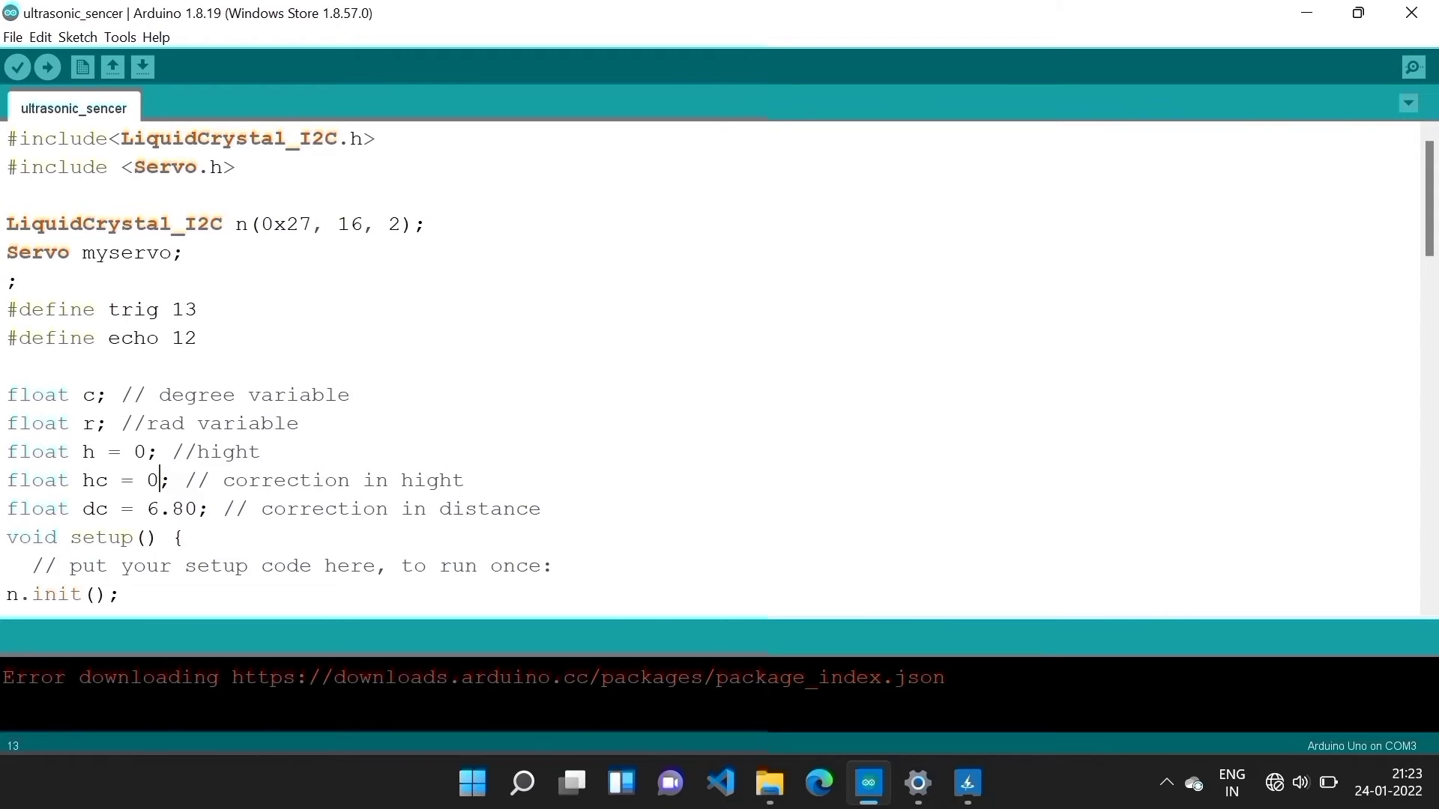
{"action": "scroll", "scroll_direction": "down", "scroll_amount": 3}
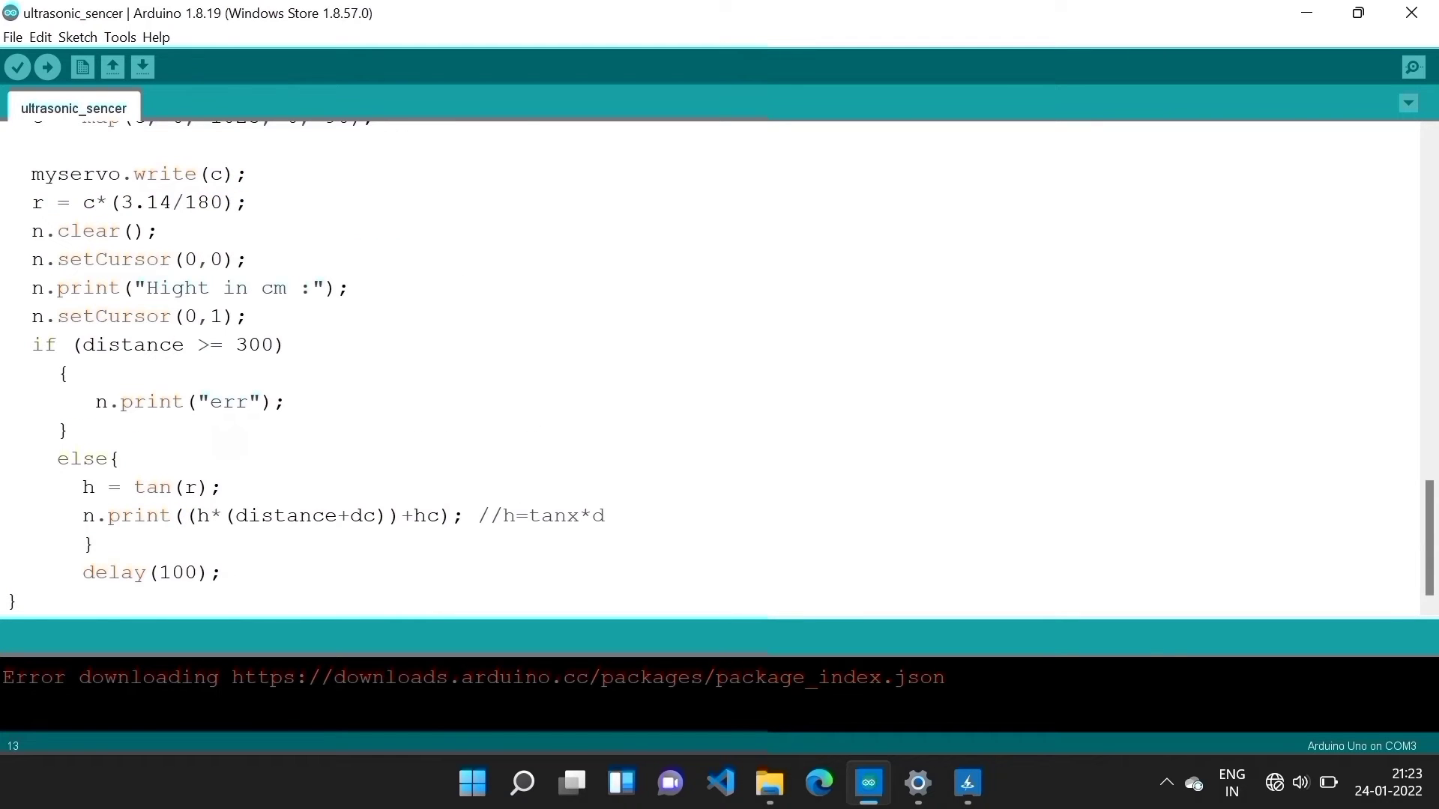
{"action": "scroll", "scroll_direction": "up", "scroll_amount": 3}
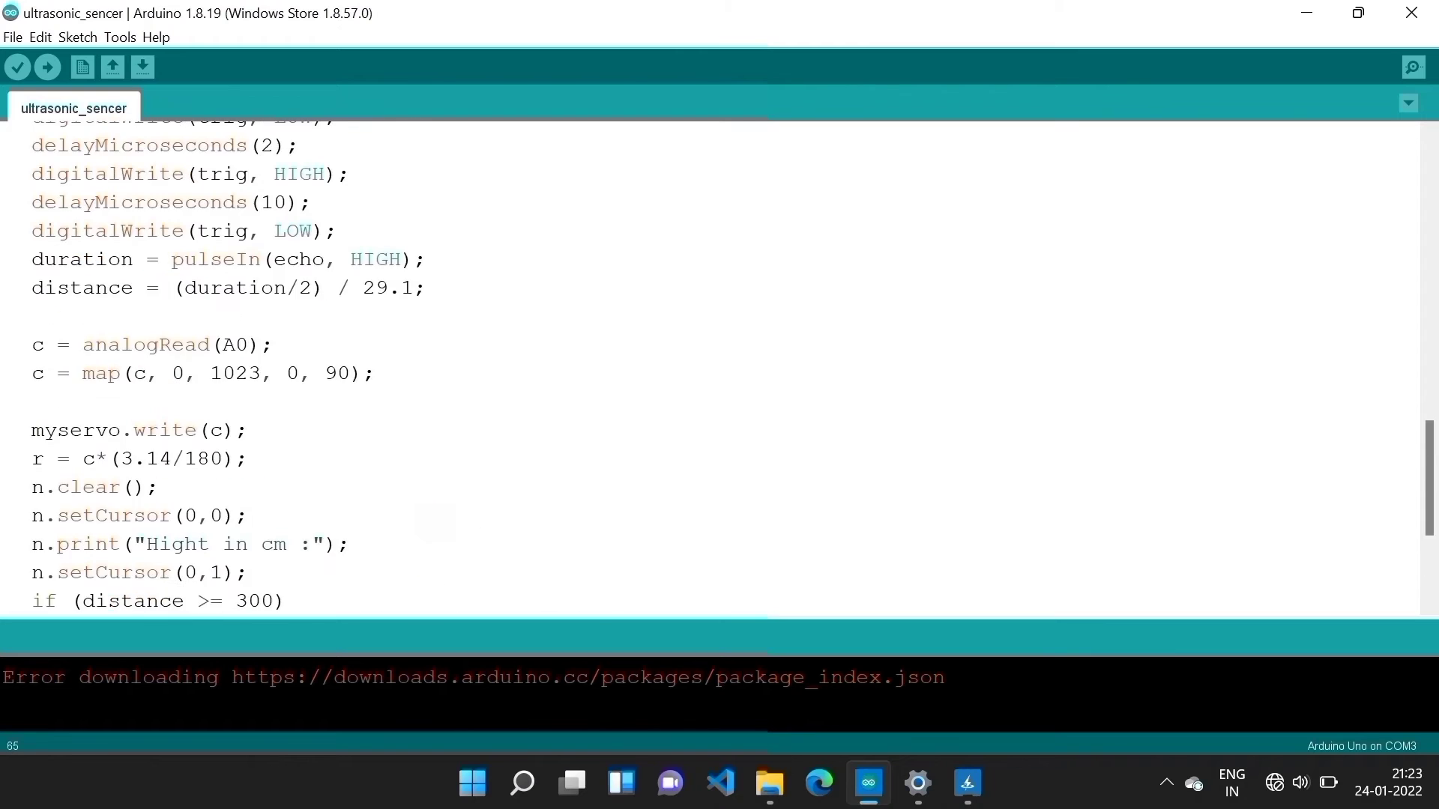
{"action": "scroll", "scroll_direction": "up", "scroll_amount": 3}
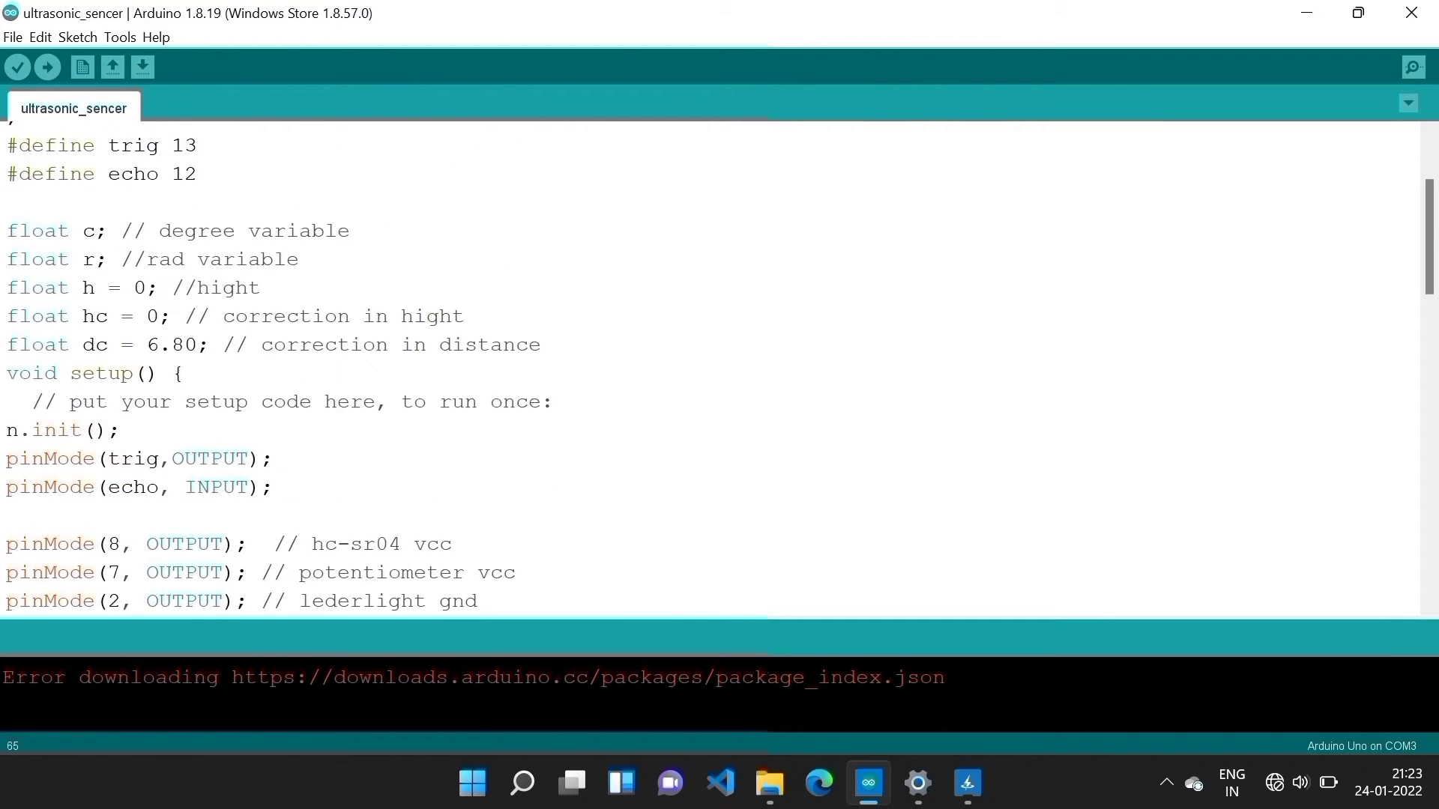
{"action": "scroll", "scroll_direction": "up", "scroll_amount": 3}
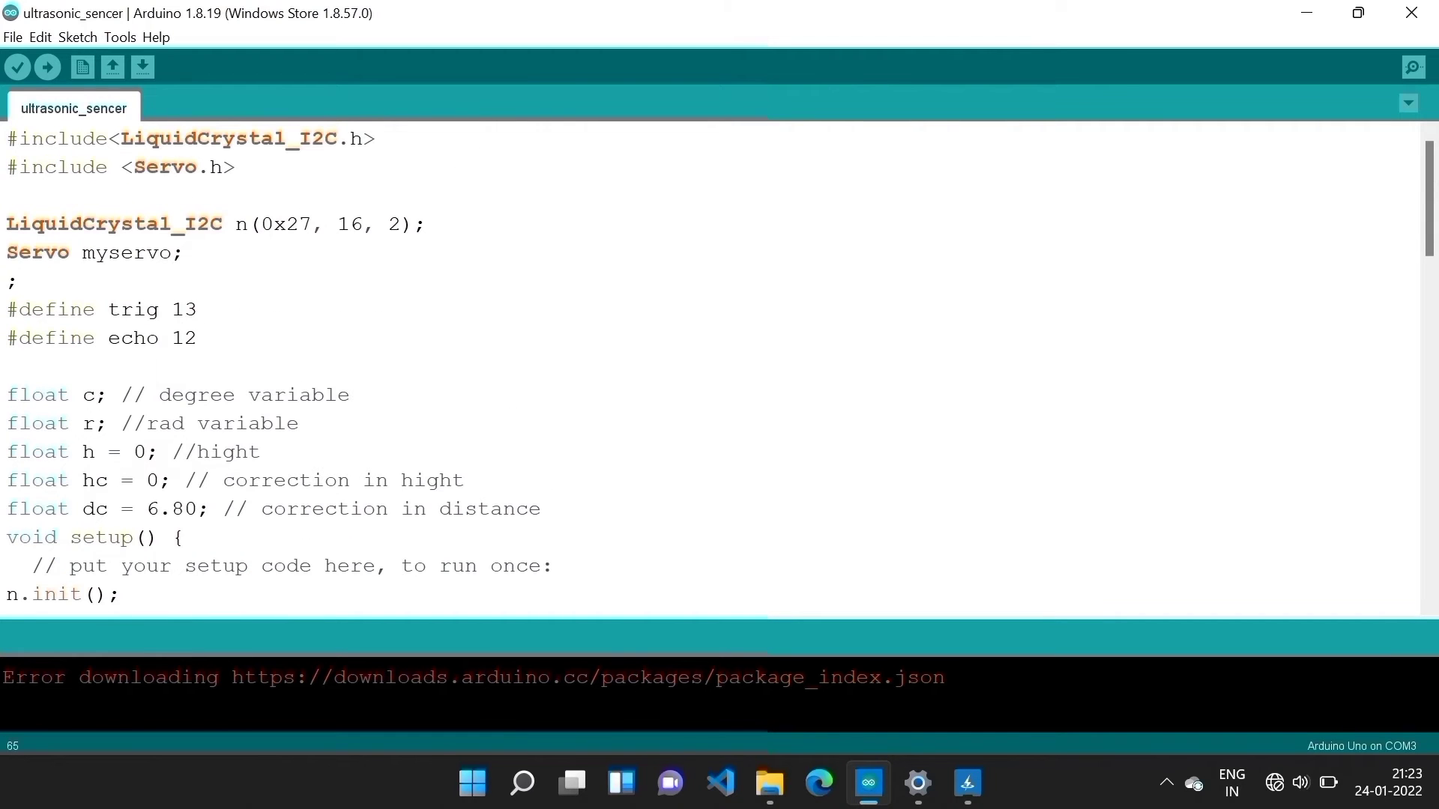
{"action": "scroll", "scroll_direction": "down", "scroll_amount": 3}
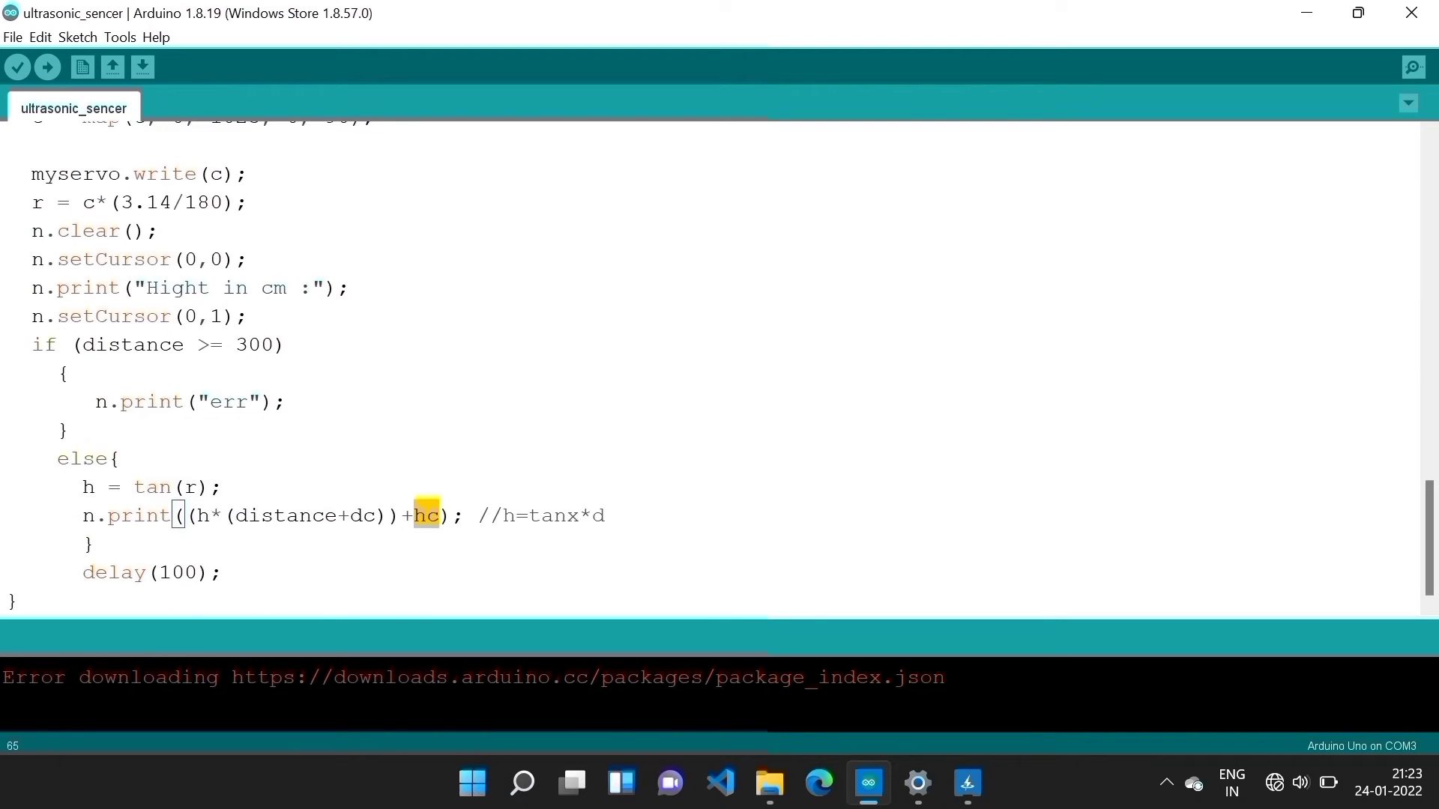
{"action": "left_click", "coordinate": [361, 514]}
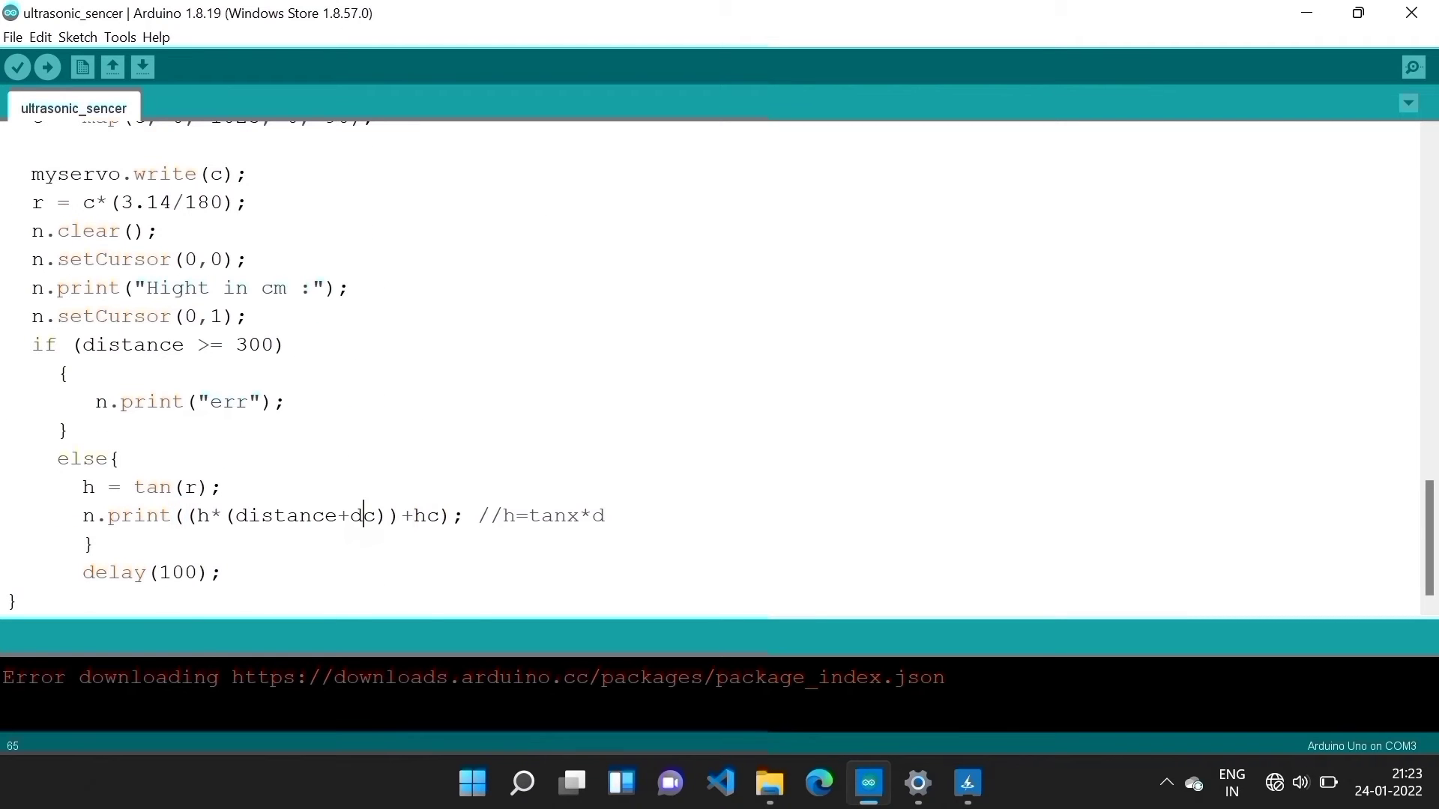
{"action": "double_click", "coordinate": [363, 514]}
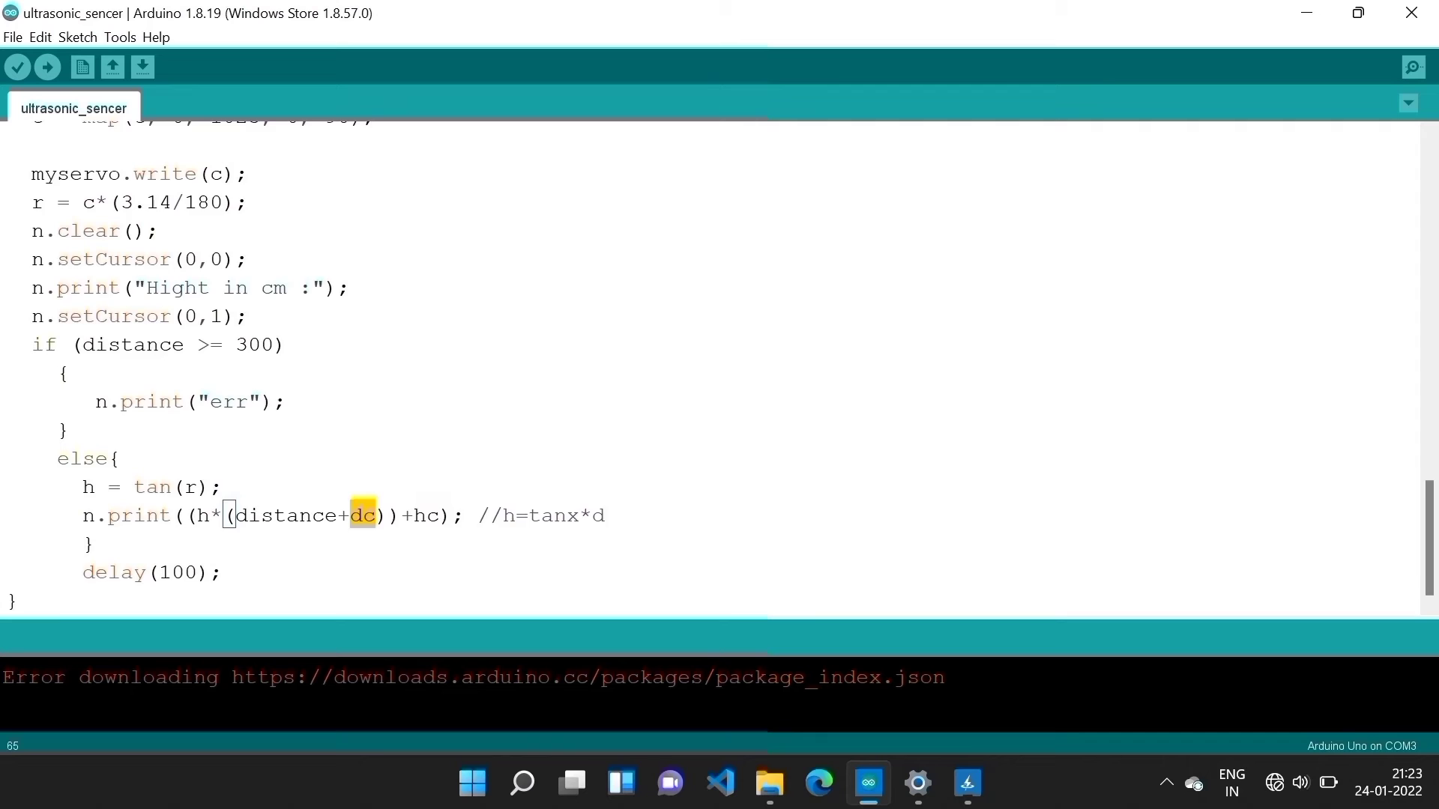
{"action": "scroll", "scroll_direction": "up", "scroll_amount": 3}
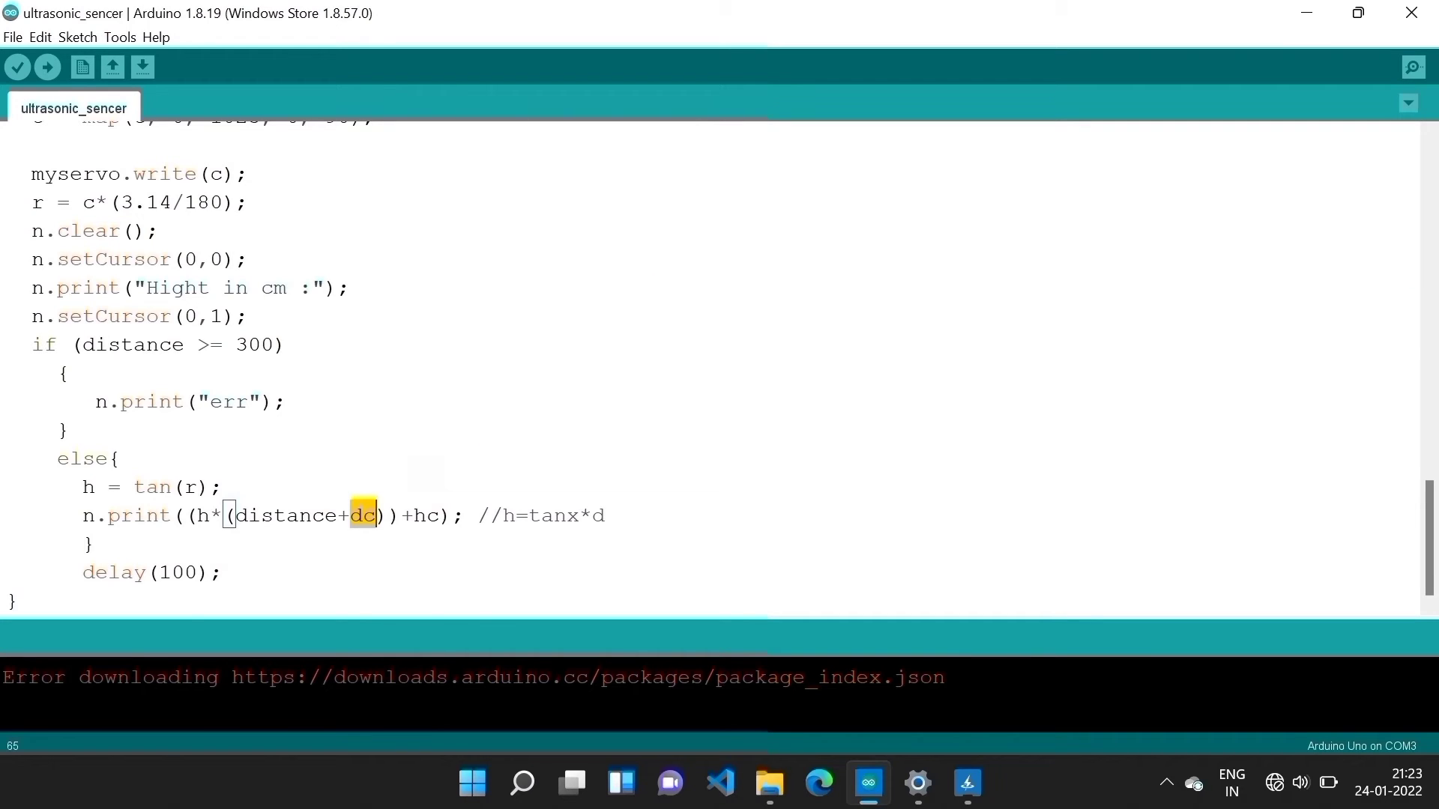
{"action": "scroll", "scroll_direction": "up", "scroll_amount": 3}
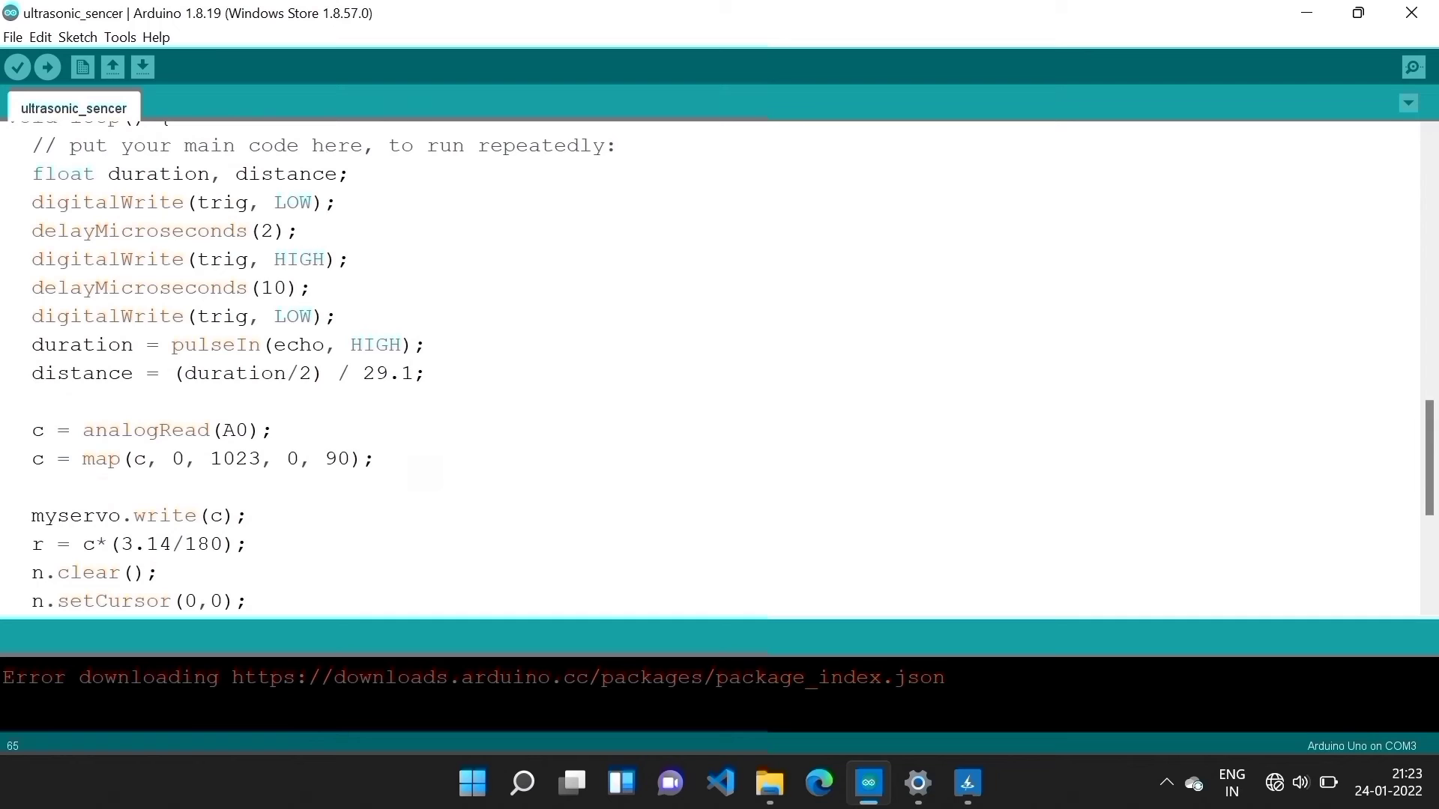
{"action": "scroll", "scroll_direction": "up", "scroll_amount": 3}
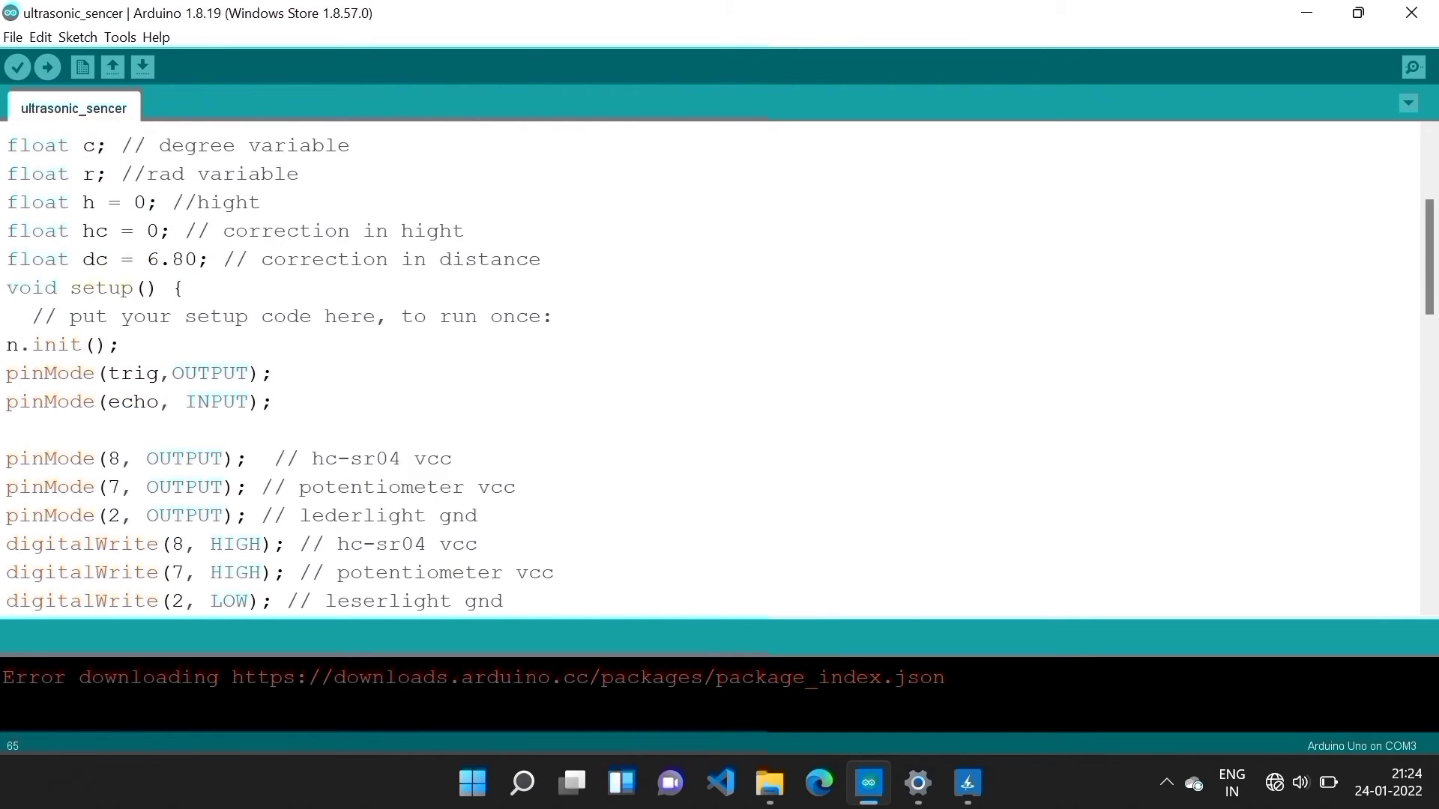
{"action": "scroll", "scroll_direction": "up", "scroll_amount": 3}
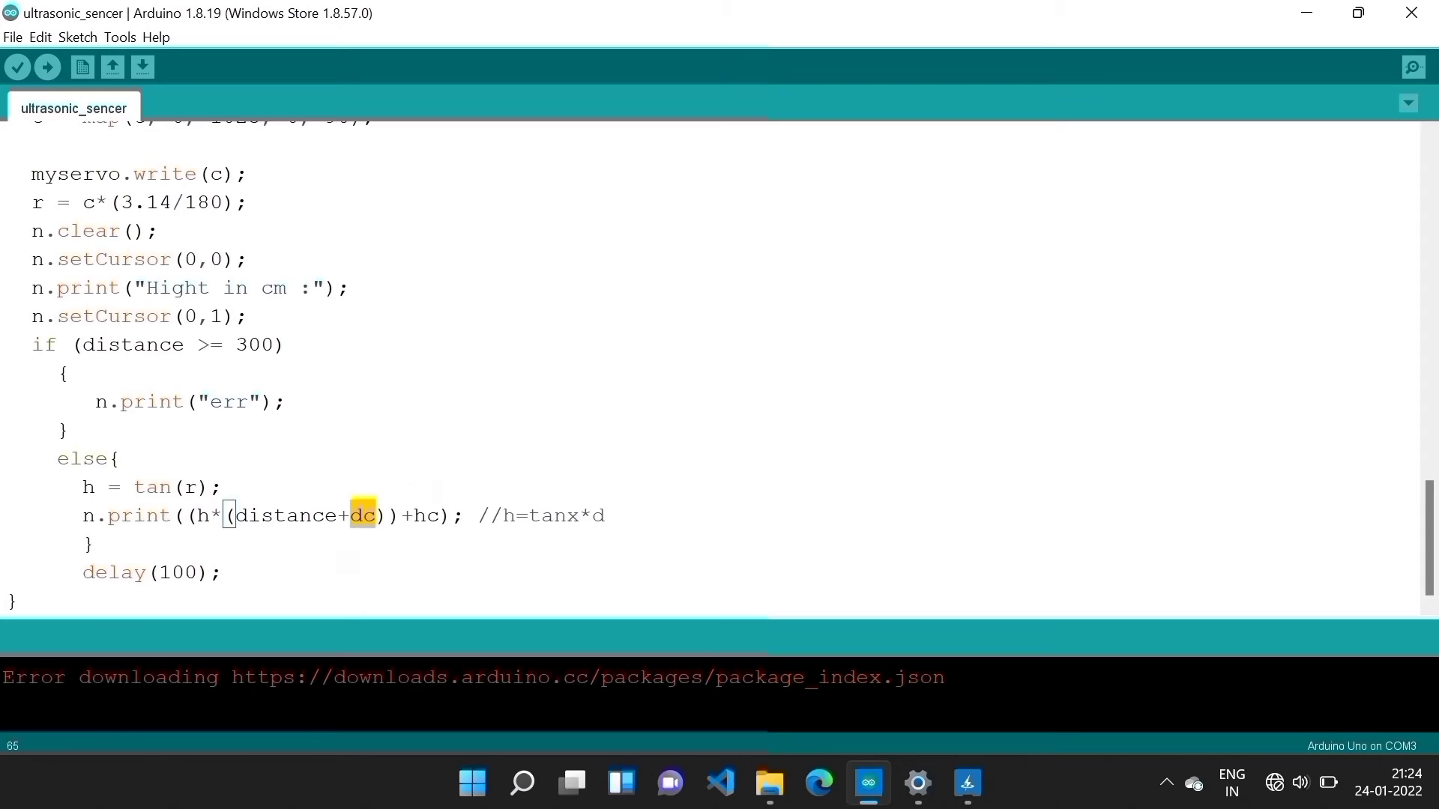
{"action": "double_click", "coordinate": [285, 515]}
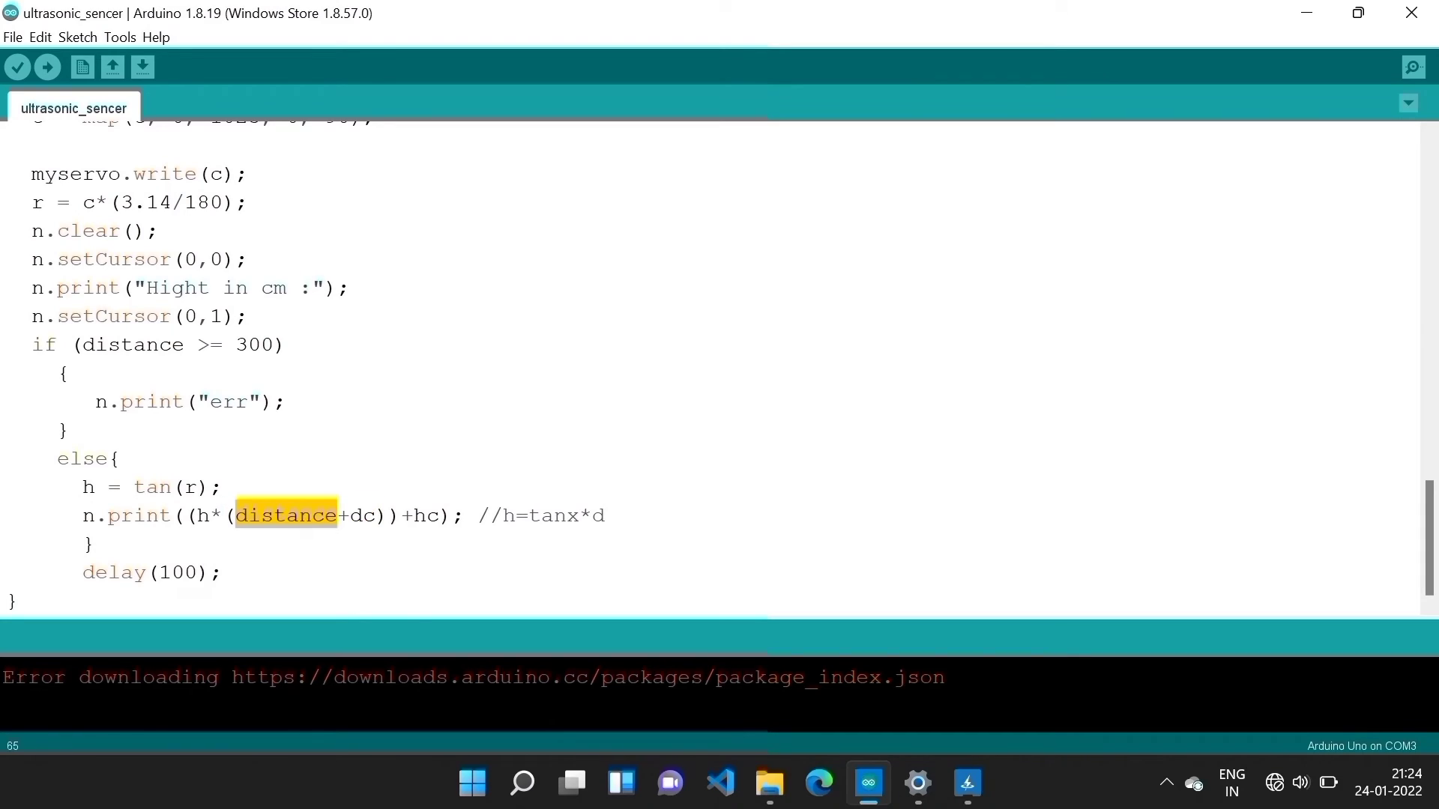